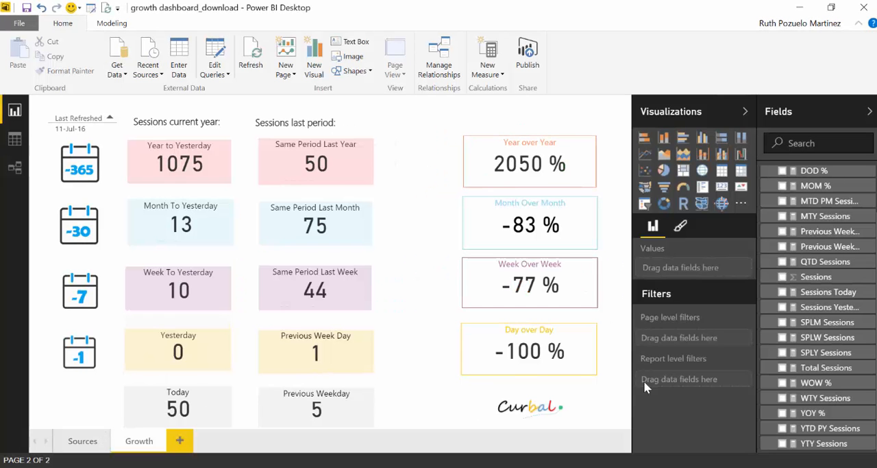
mouse_move(617, 286)
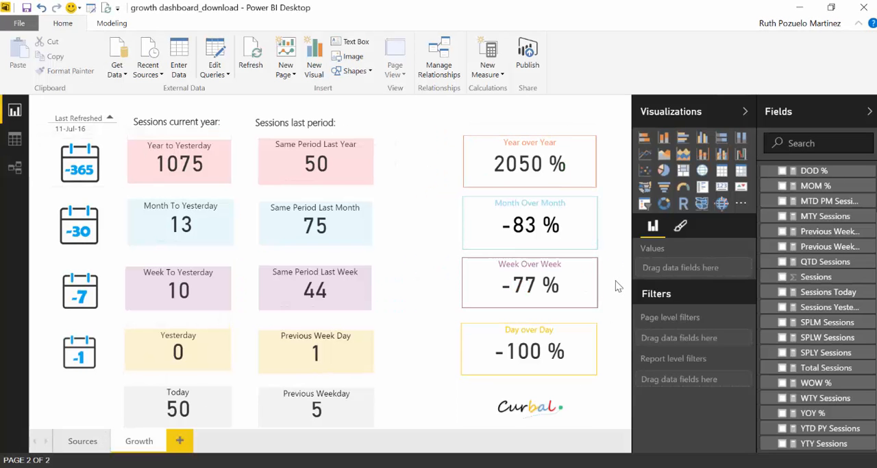
mouse_move(403, 167)
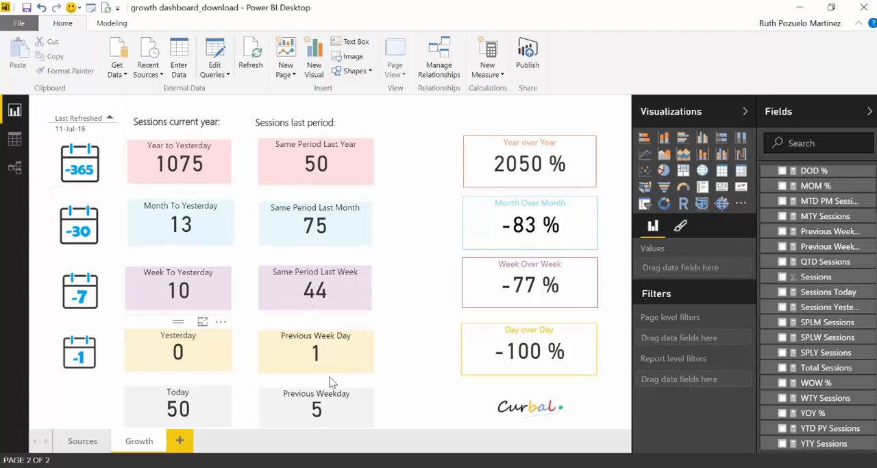
mouse_move(299, 249)
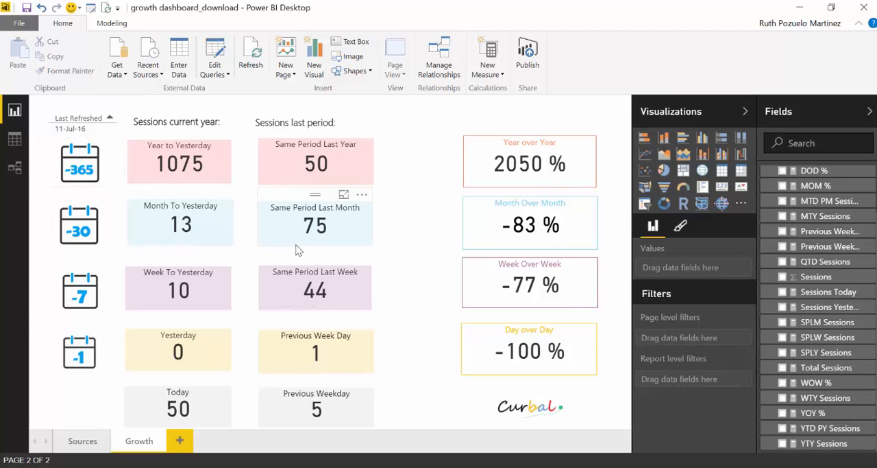
mouse_move(302, 244)
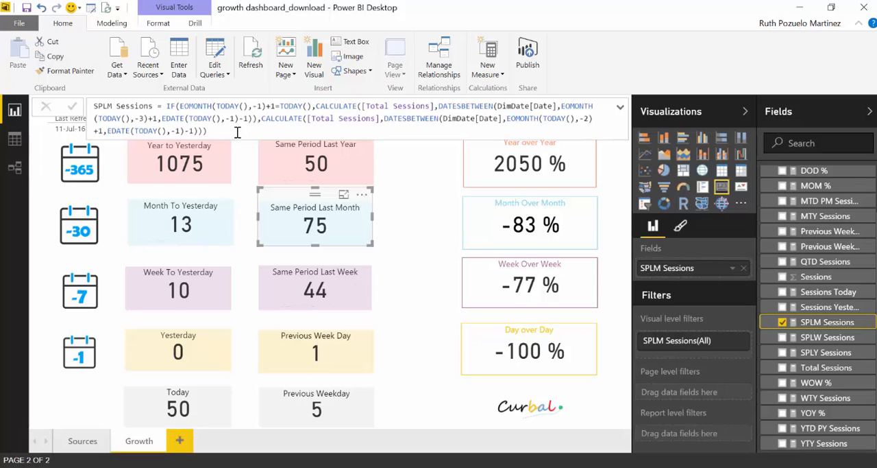
mouse_move(211, 225)
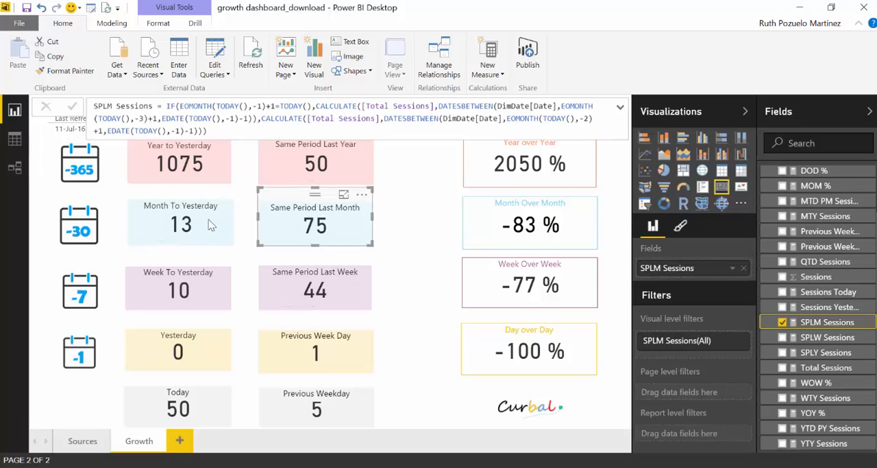
Select the Month To Yesterday card to display the MTY Sessions DAX in the formula bar.
click(783, 216)
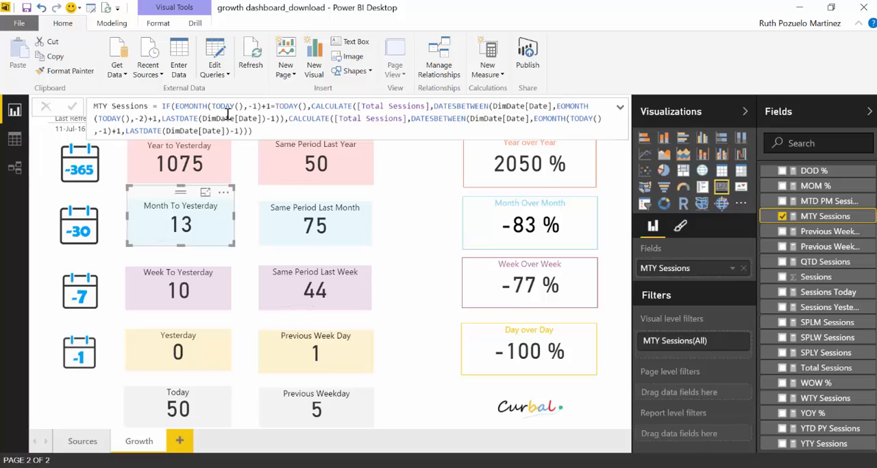
mouse_move(173, 241)
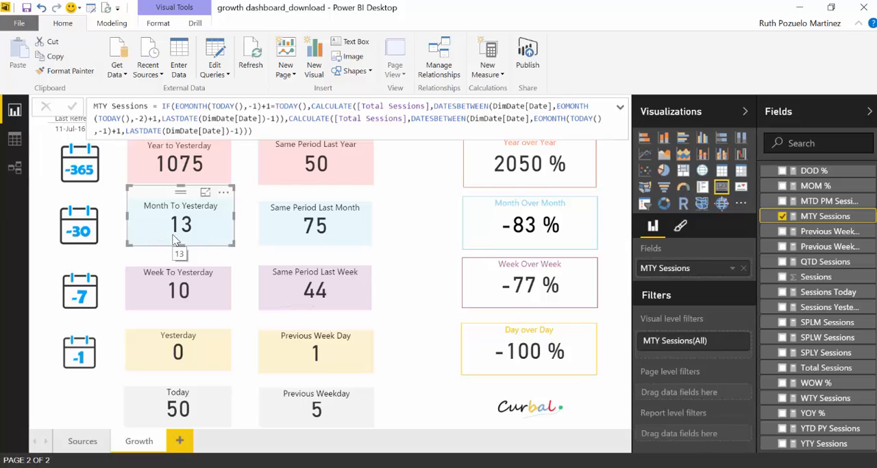
mouse_move(145, 147)
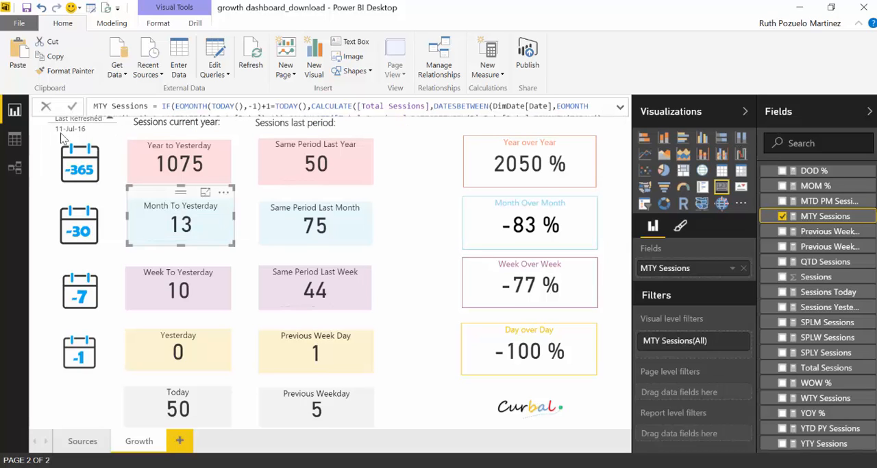
mouse_move(89, 130)
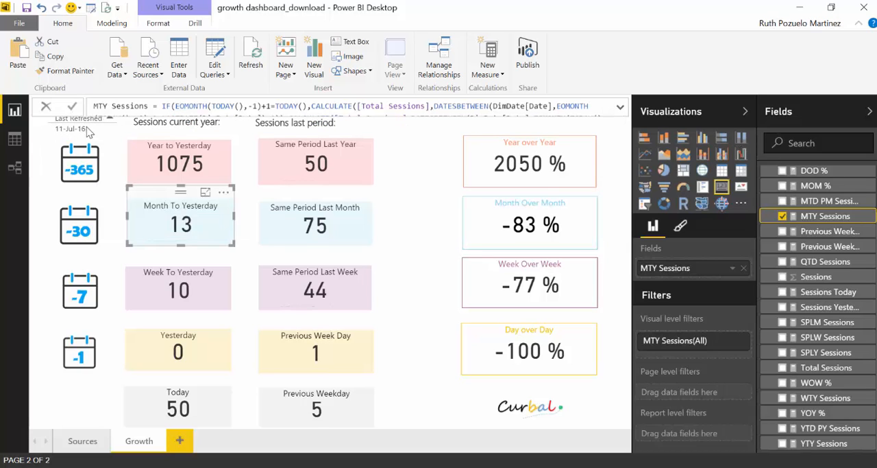
mouse_move(158, 232)
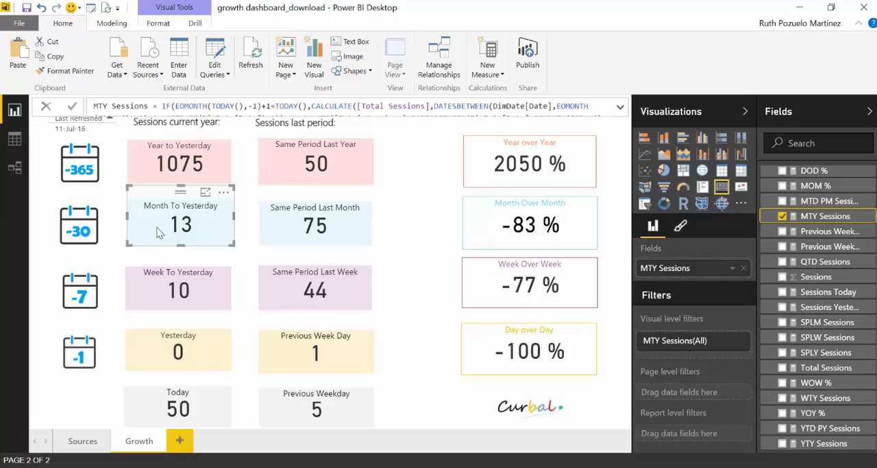
mouse_move(218, 213)
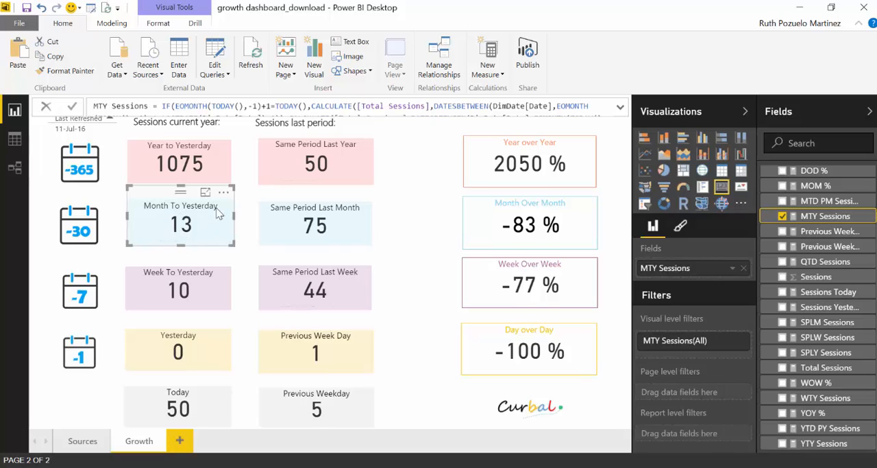
mouse_move(167, 244)
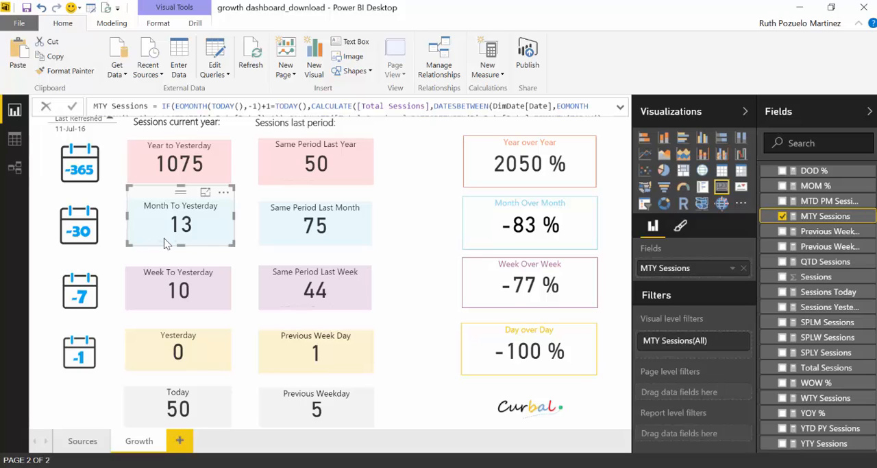
Expand the formula bar to reveal the full MTY Sessions IF, EOMONTH and DATESBETWEEN logic.
click(621, 106)
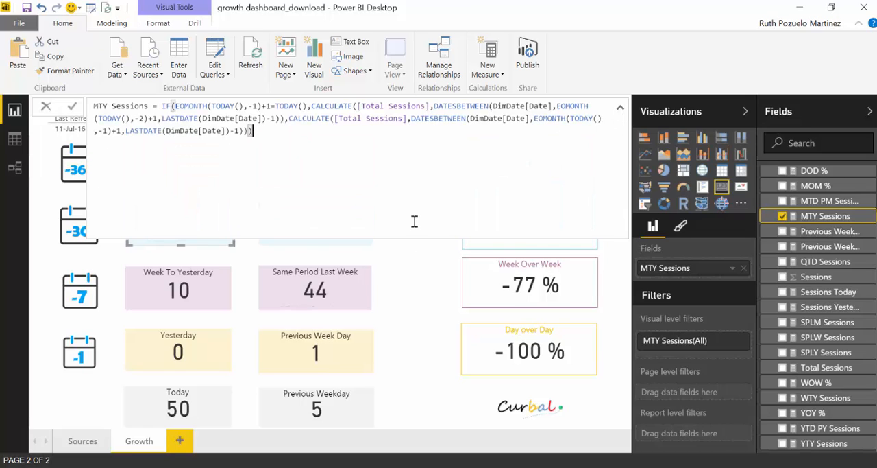
mouse_move(216, 131)
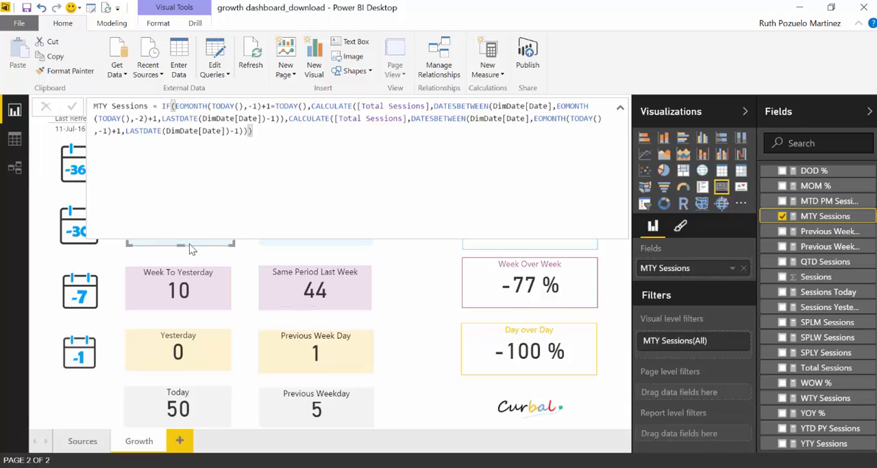
mouse_move(197, 235)
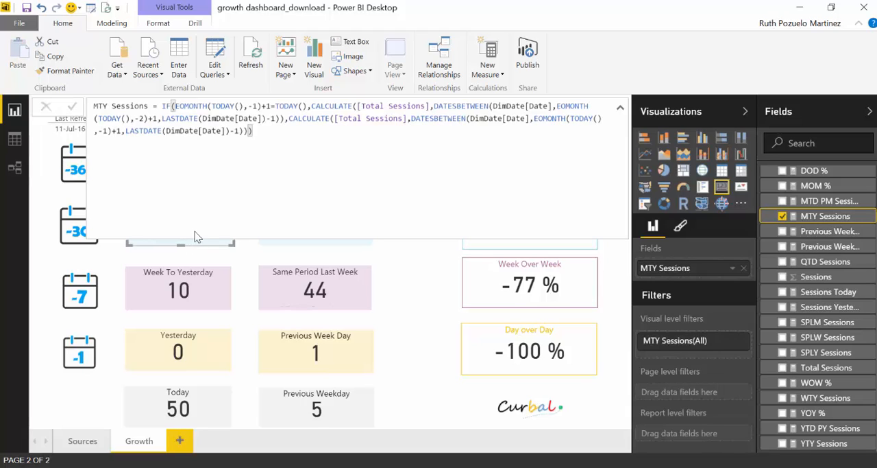
mouse_move(359, 150)
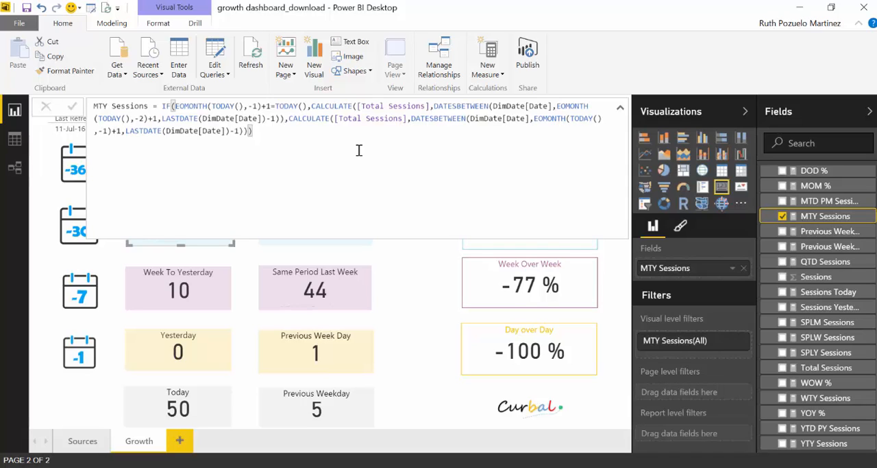
mouse_move(350, 174)
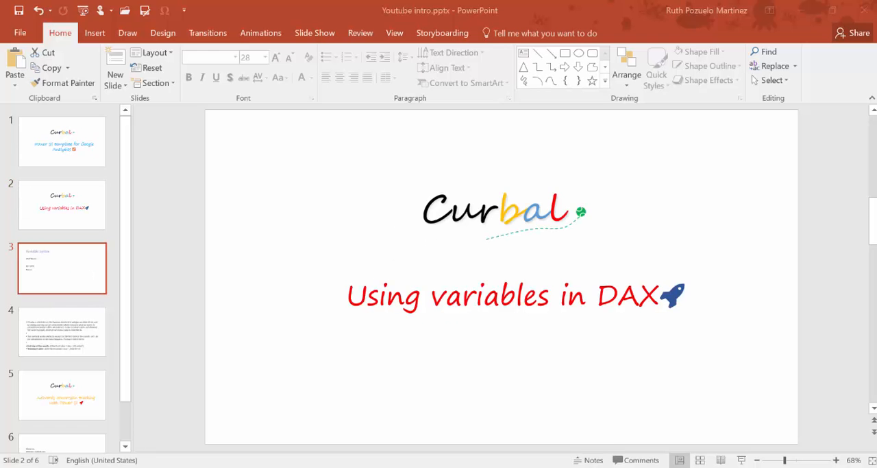
click(62, 268)
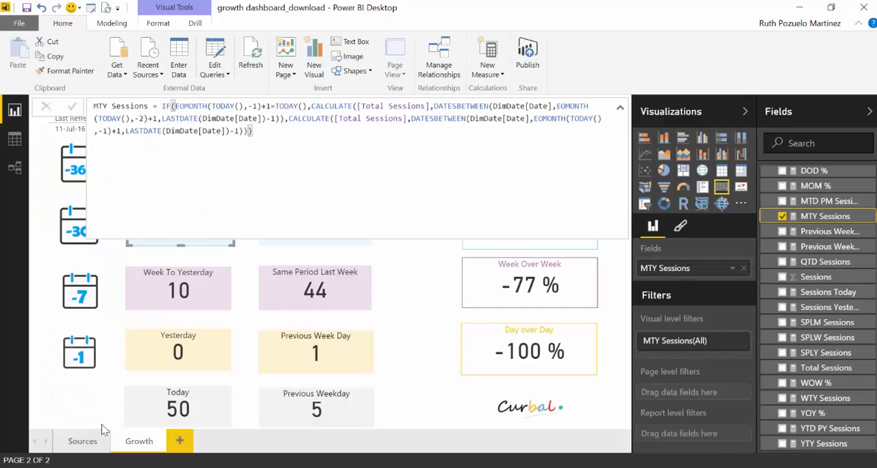
Restructure MTY Sessions so VAR SndMonth holds the previous-month CALCULATE, with IF on its own line.
click(164, 105)
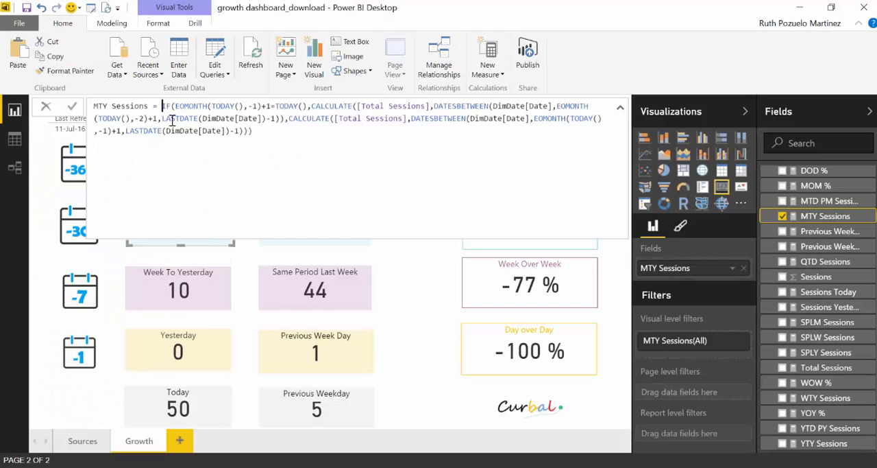
mouse_move(391, 152)
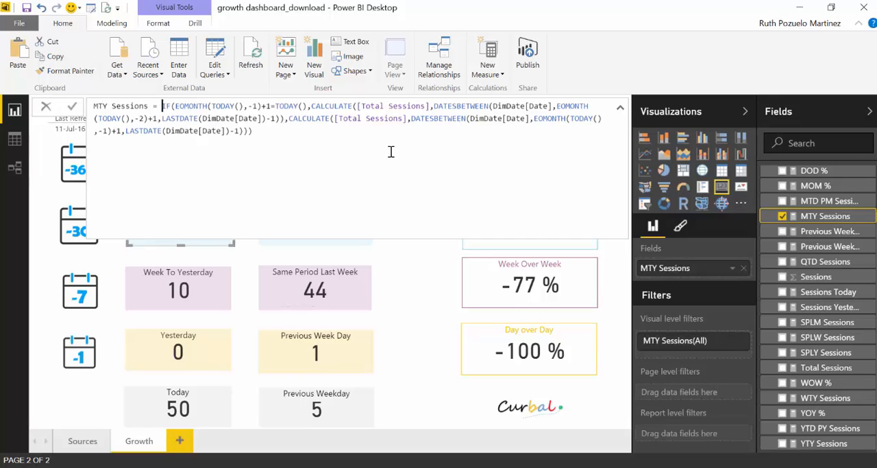
mouse_move(444, 144)
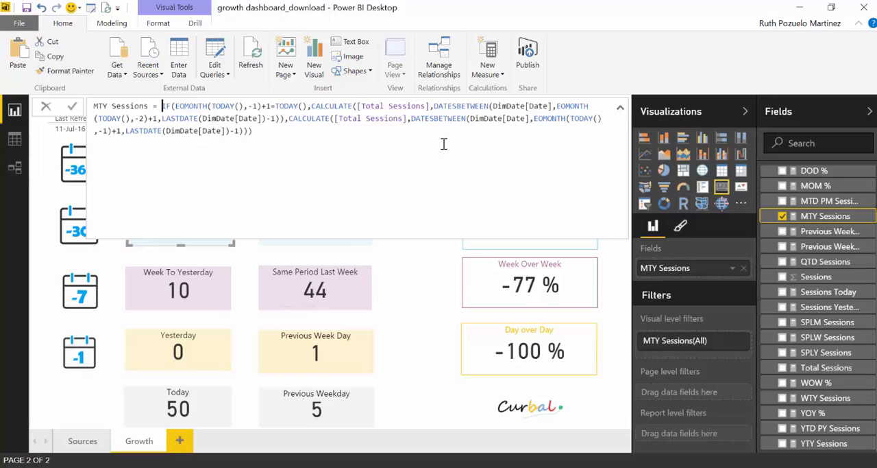
key(alt+enter)
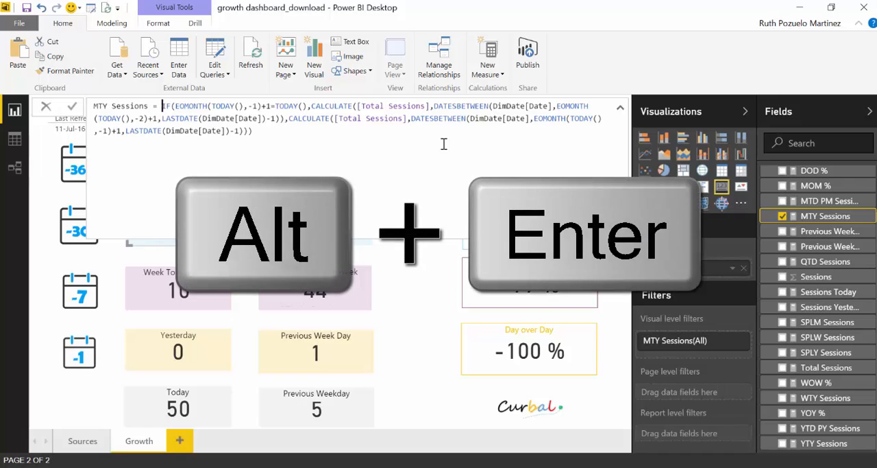
key(alt+enter)
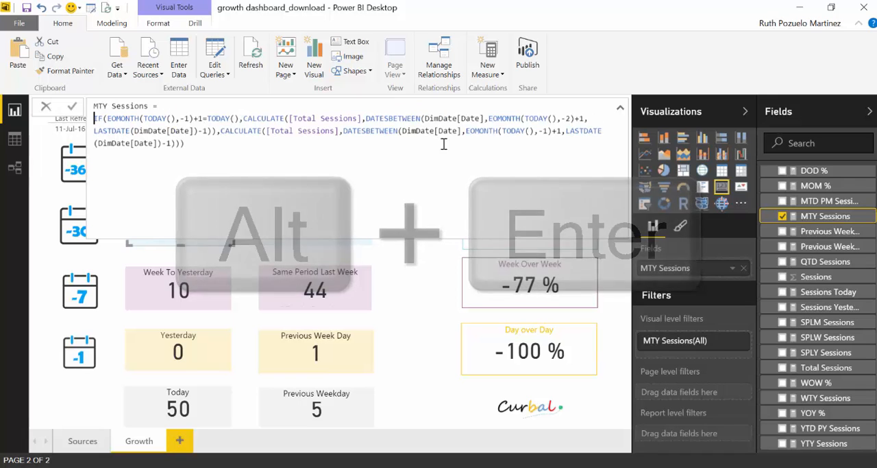
key(alt+enter)
text(VAR SndMonth= )
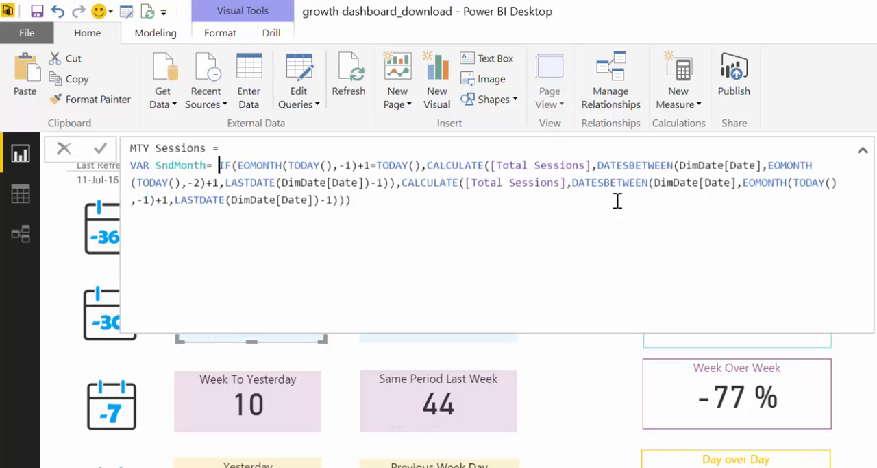
mouse_move(401, 164)
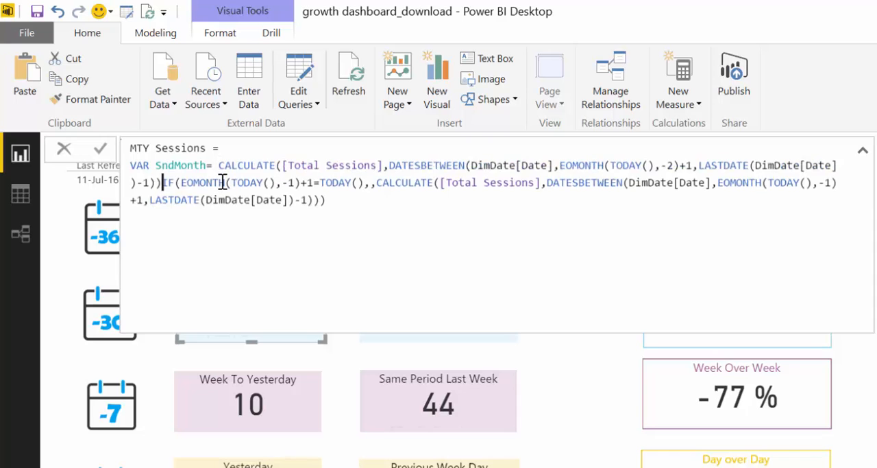
click(99, 149)
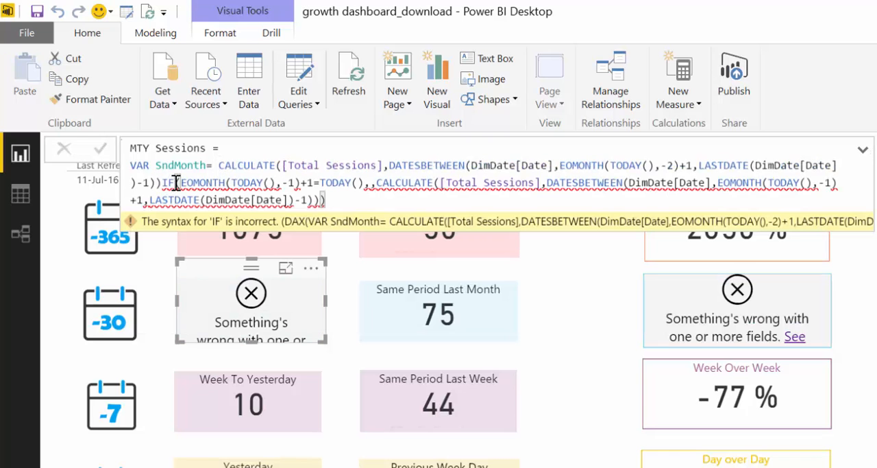
key(alt+enter)
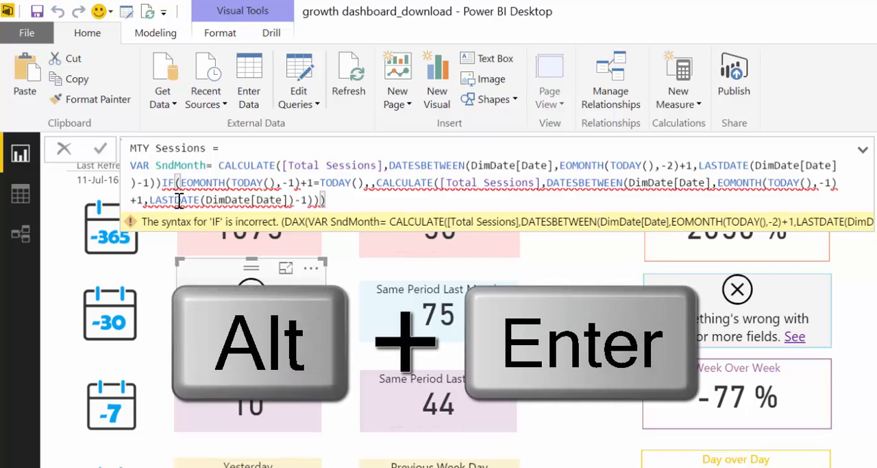
key(alt+enter)
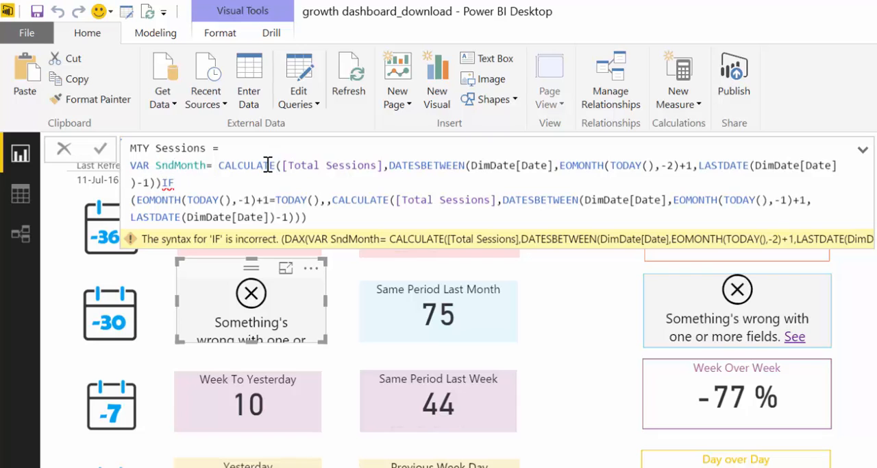
Add VAR FstMonth holding the current-month CALCULATE with DATESBETWEEN above the IF line.
click(132, 199)
text(VAR FstMonth = )
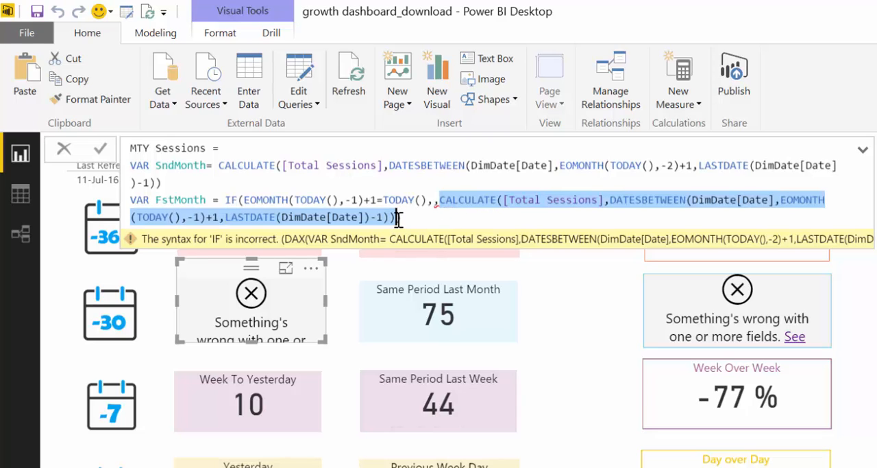
key(Delete)
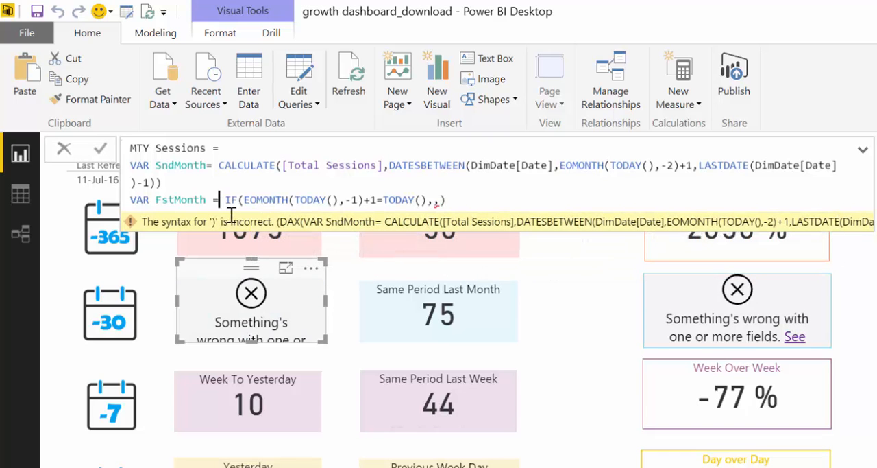
key(alt+enter)
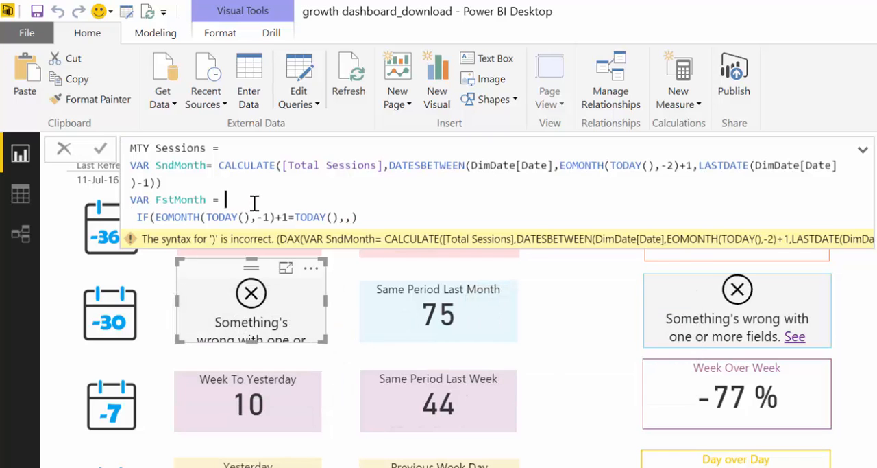
text(CALCULATE([Total Sessions],DATESBETWEEN(DimDate[Date],EOMONTH(TODAY(),-1)+1,LASTDATE(DimDate[Date])-1)))
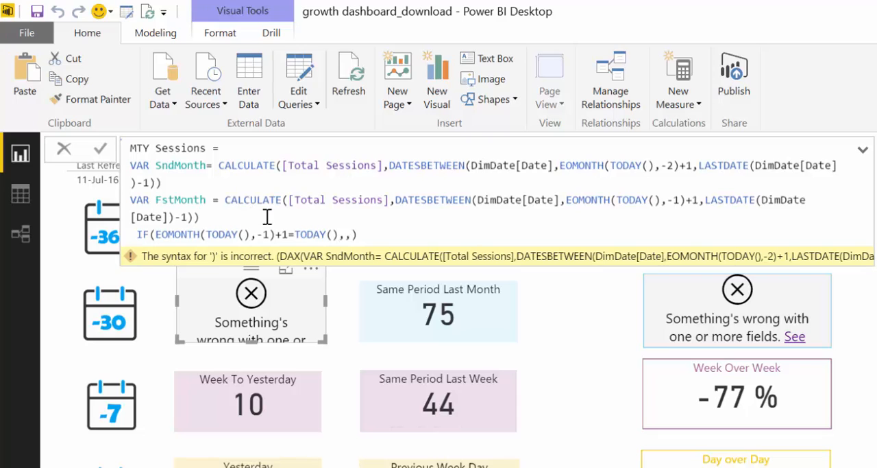
mouse_move(234, 199)
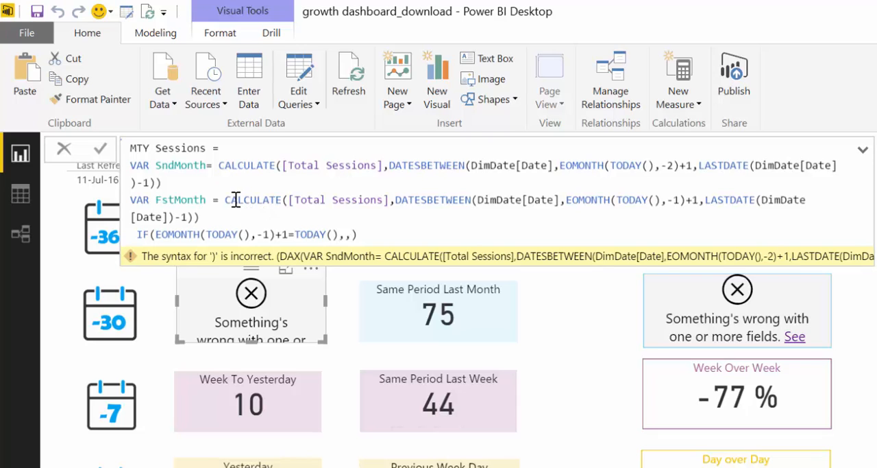
mouse_move(278, 217)
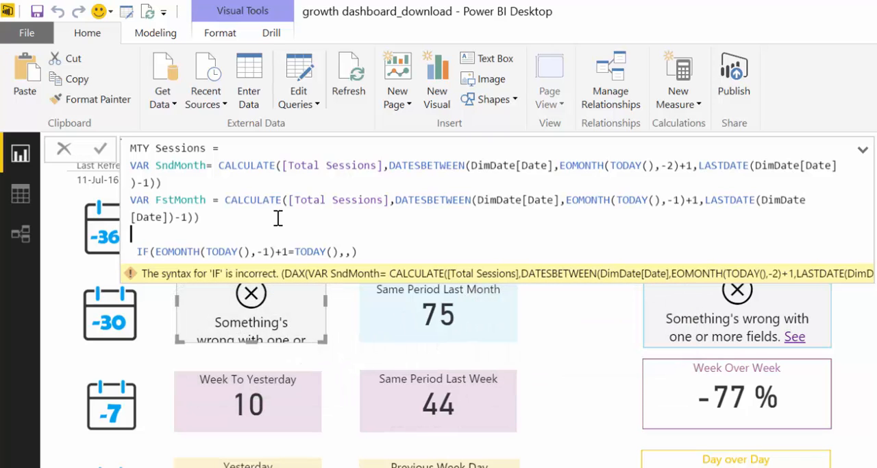
Finish with RETURN IF(..., SndMonth, FstMonth) and commit, so the card shows 13.
text(RETURN)
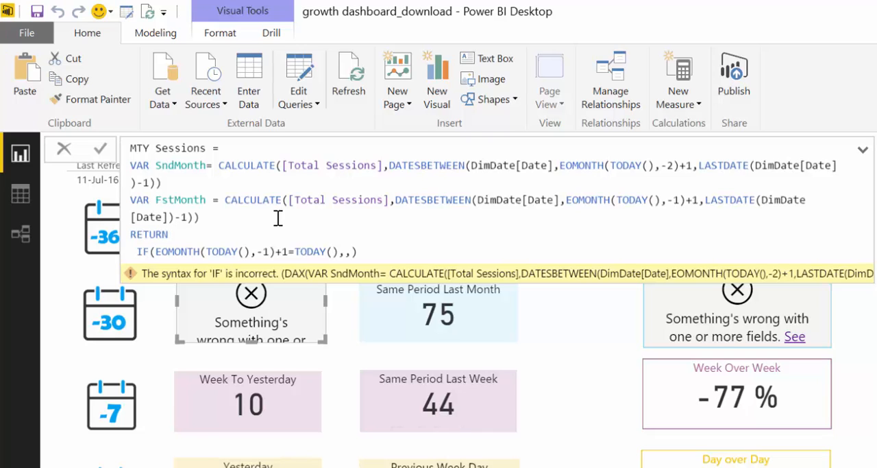
mouse_move(165, 275)
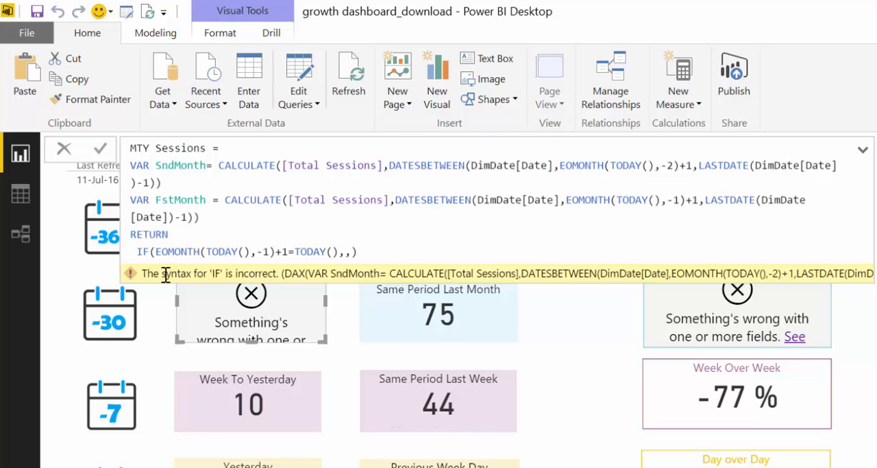
mouse_move(231, 251)
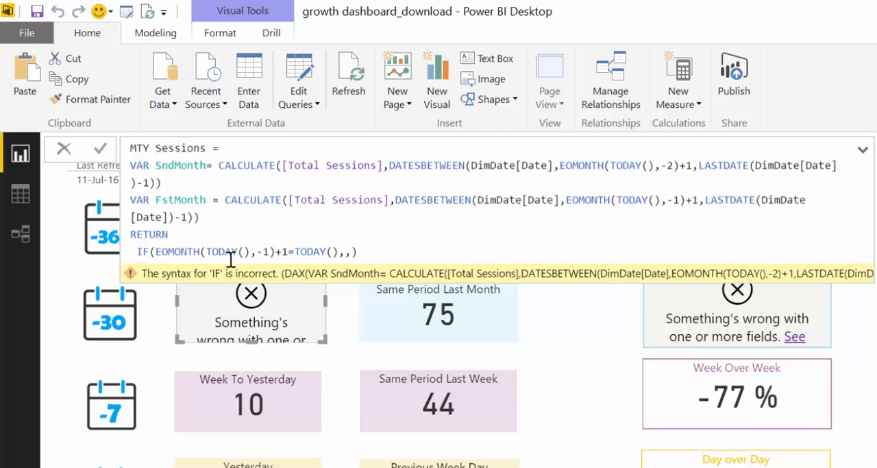
mouse_move(354, 258)
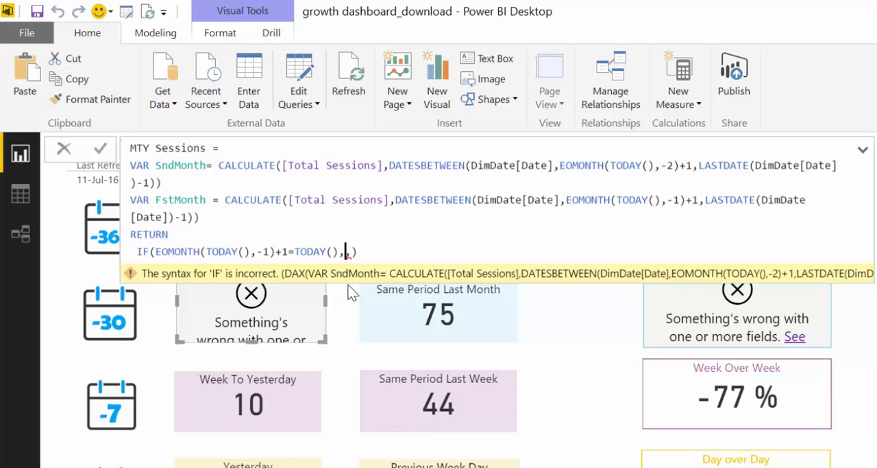
text(SndMonth)
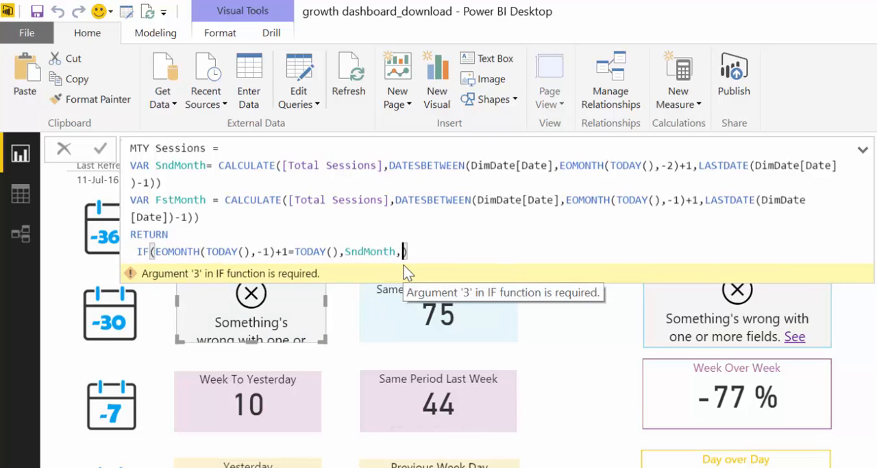
text(FstMonth)
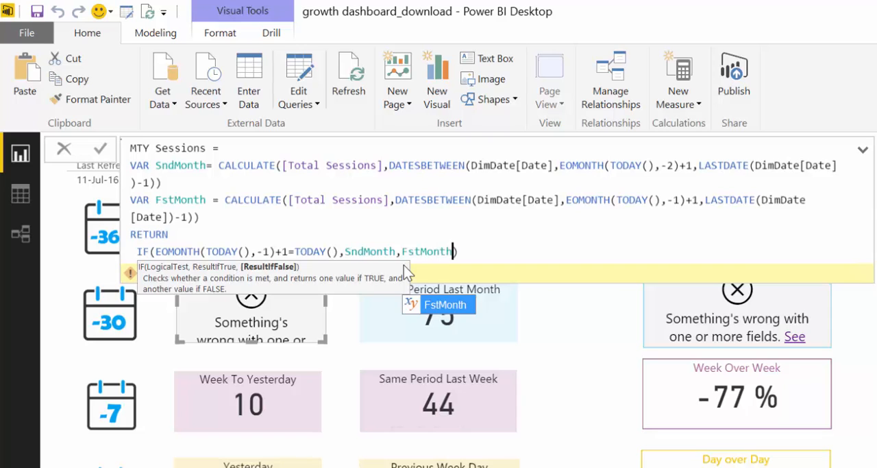
click(504, 247)
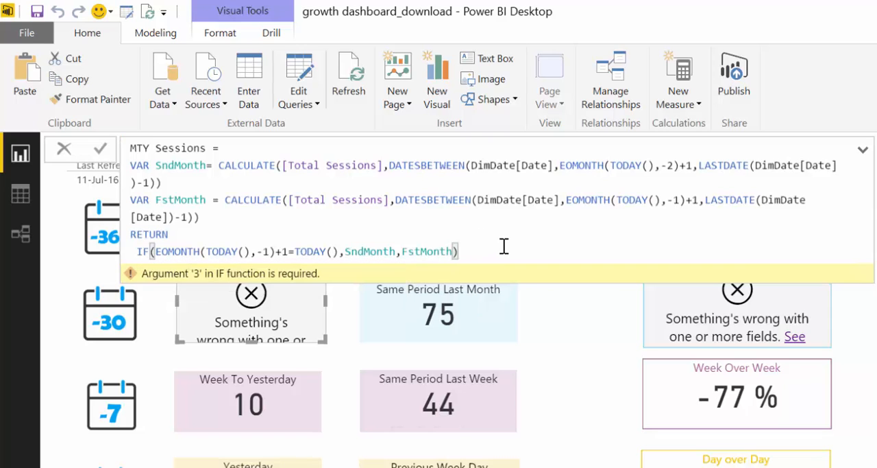
click(100, 148)
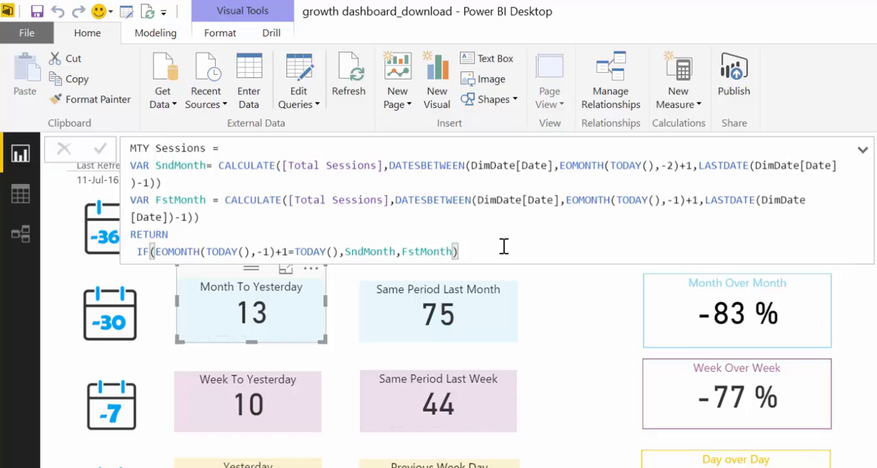
mouse_move(221, 164)
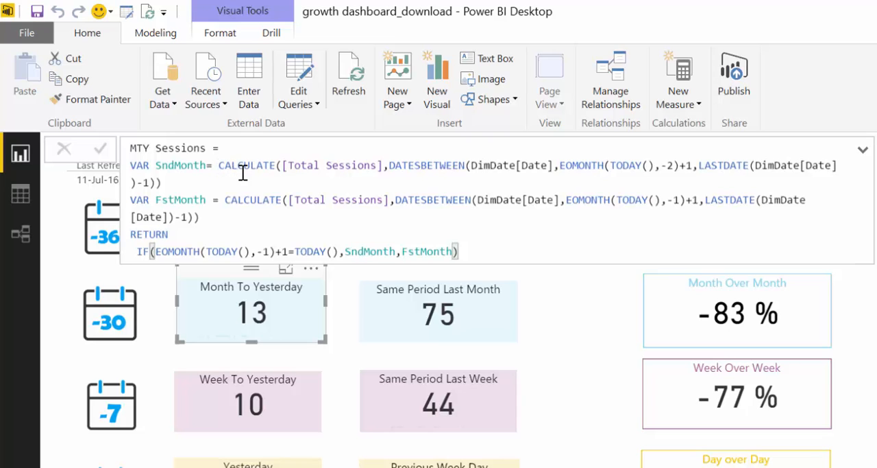
mouse_move(307, 238)
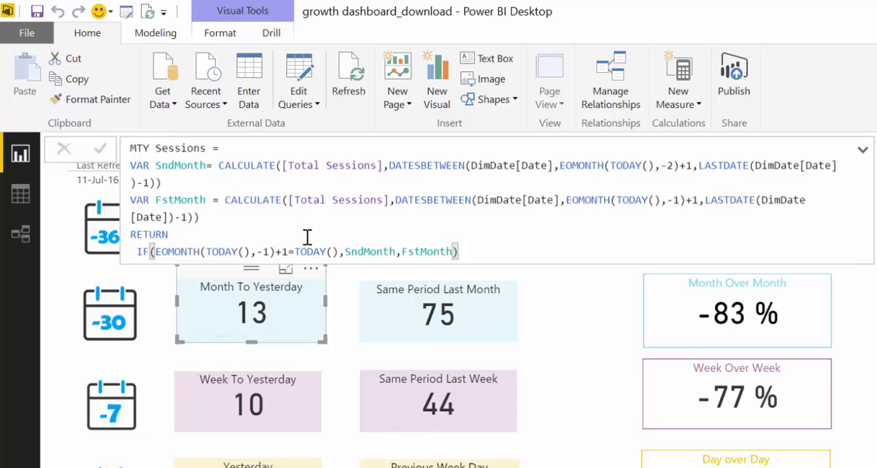
mouse_move(225, 177)
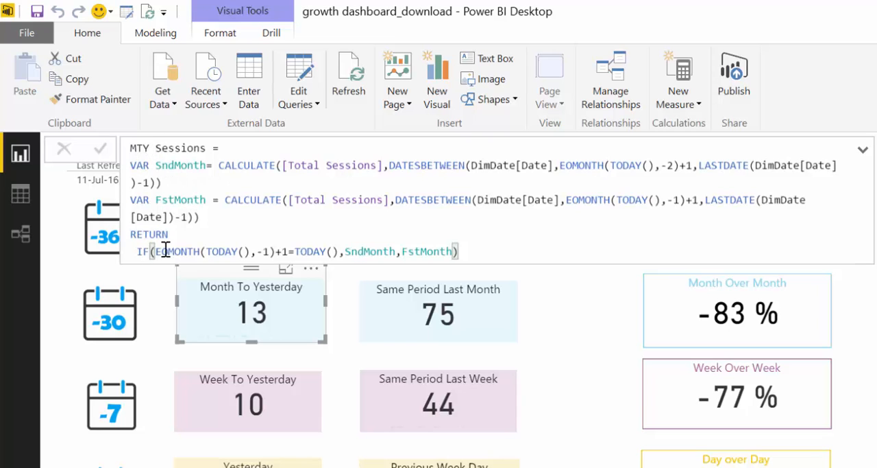
mouse_move(335, 251)
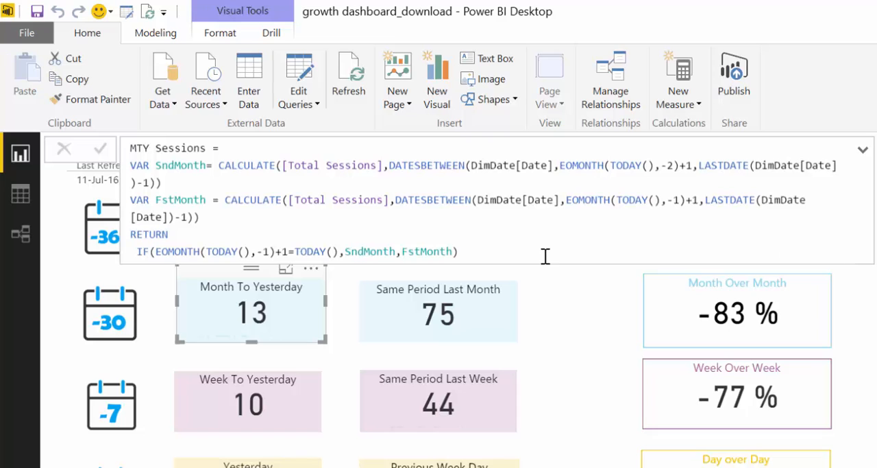
mouse_move(194, 174)
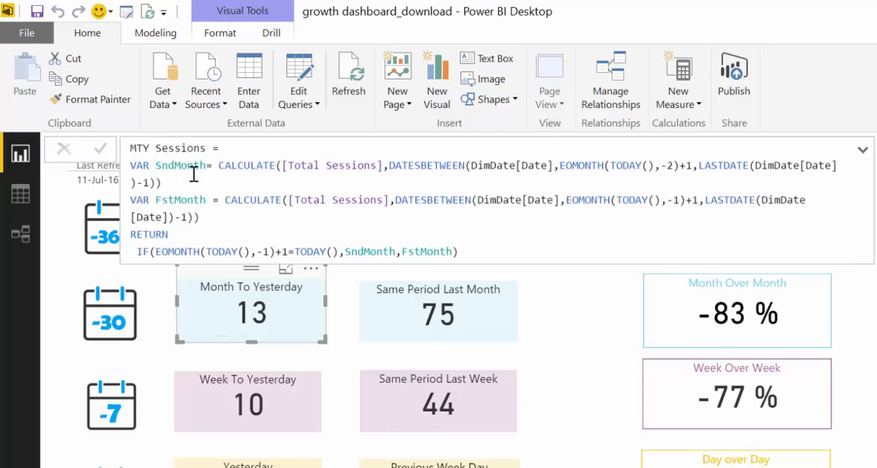